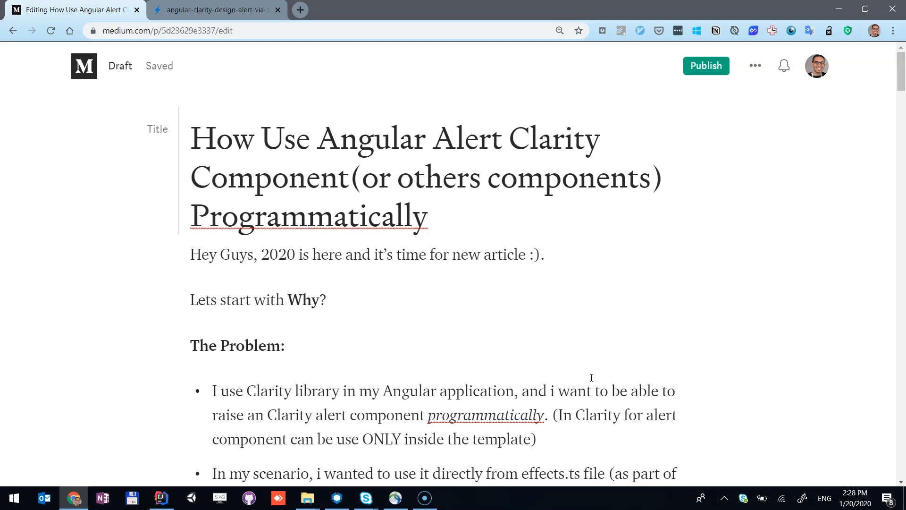
- Scroll the Medium draft down to the diagram linking Clarity alert, alert service and app components
left_click(427, 217)
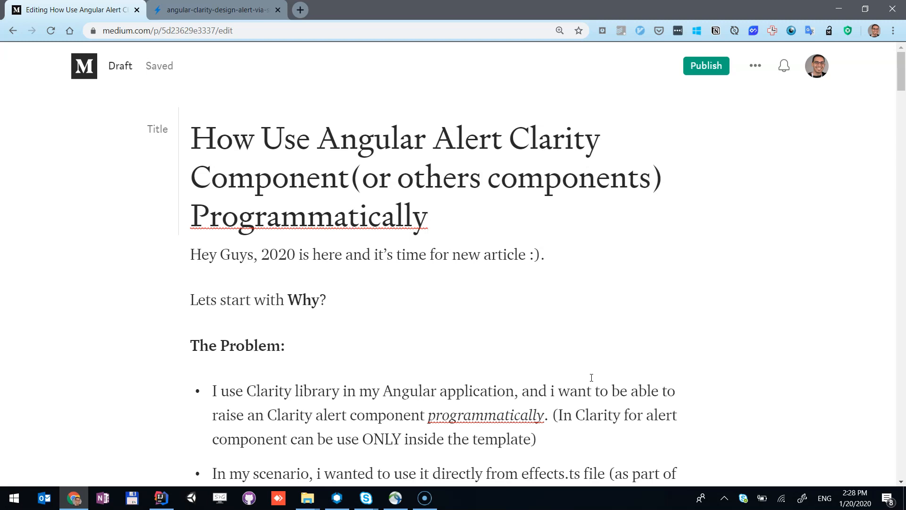
left_click(428, 217)
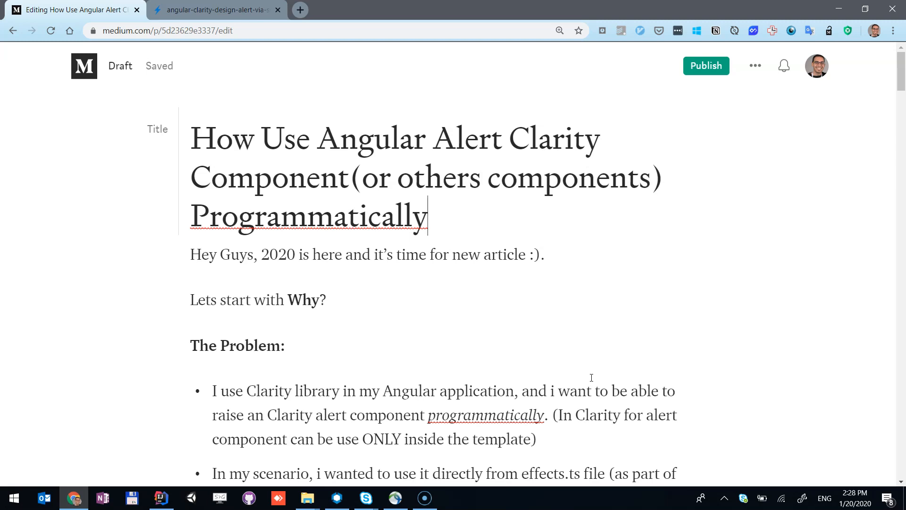
mouse_move(553, 373)
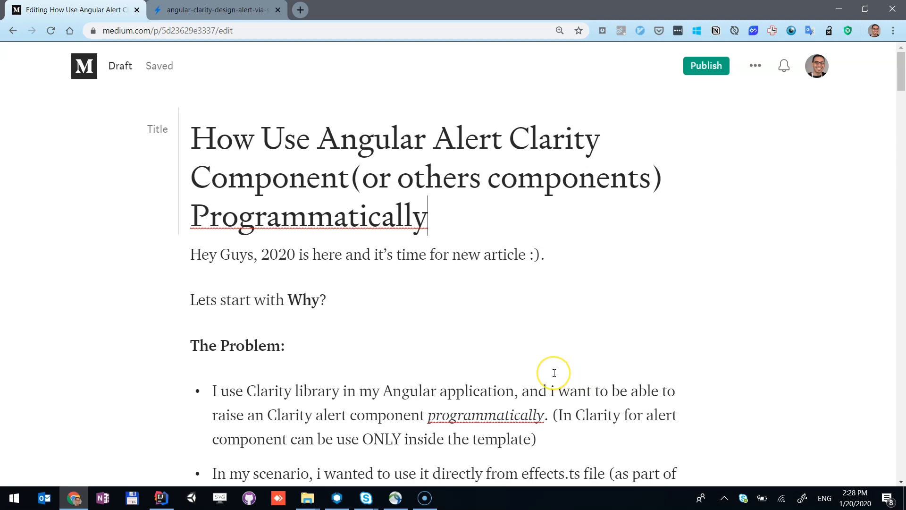
scroll("down", 3)
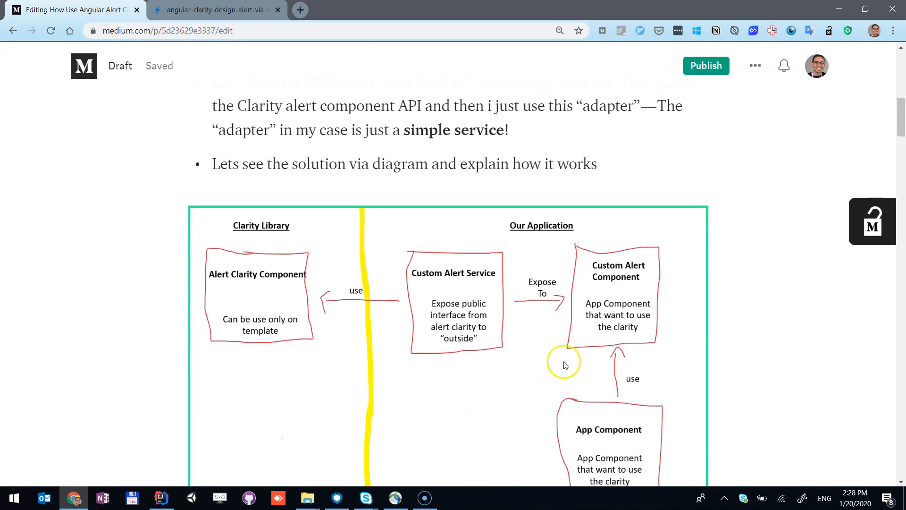
scroll("down", 3)
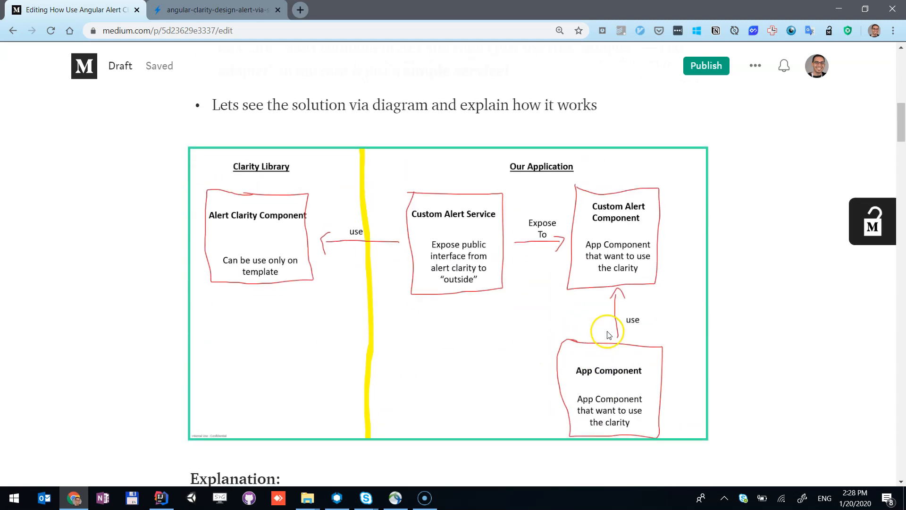
mouse_move(596, 167)
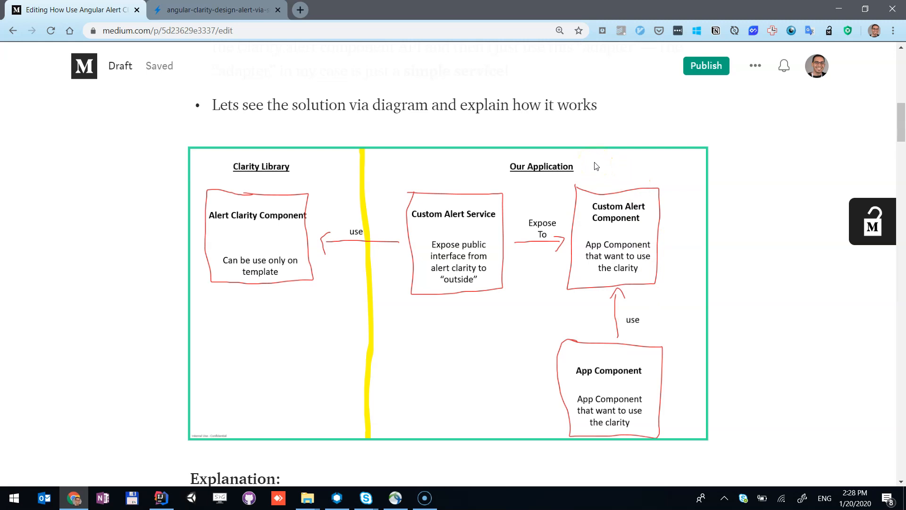
mouse_move(469, 229)
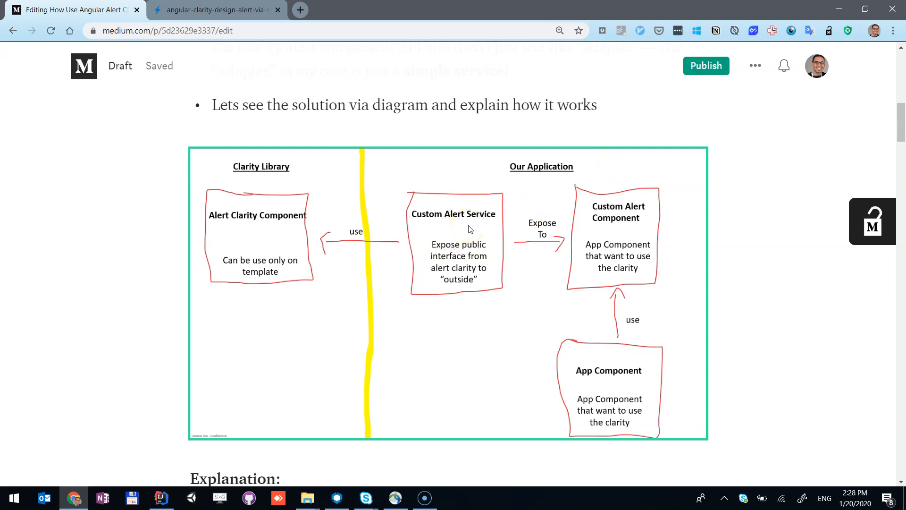
mouse_move(618, 222)
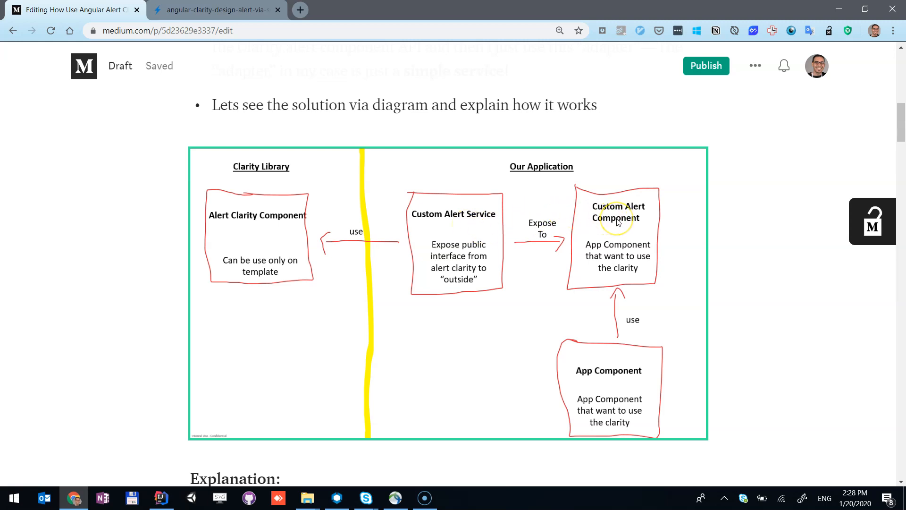
mouse_move(611, 222)
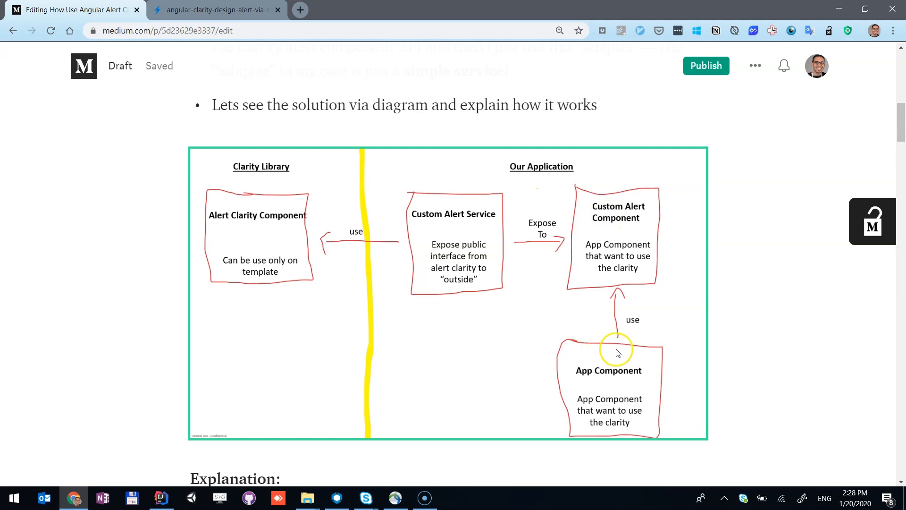
mouse_move(677, 329)
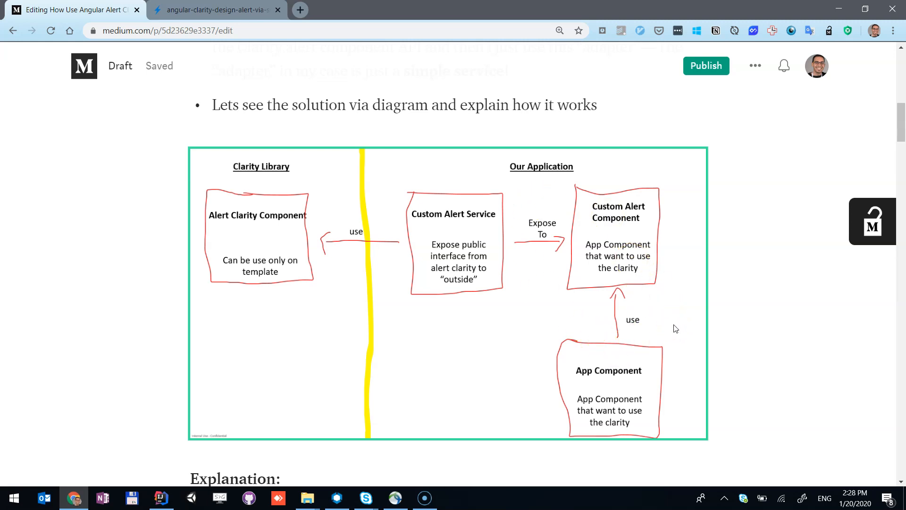
- Switch to the StackBlitz alert project, then show and dismiss the 'Hey' alert in the preview
left_click(217, 10)
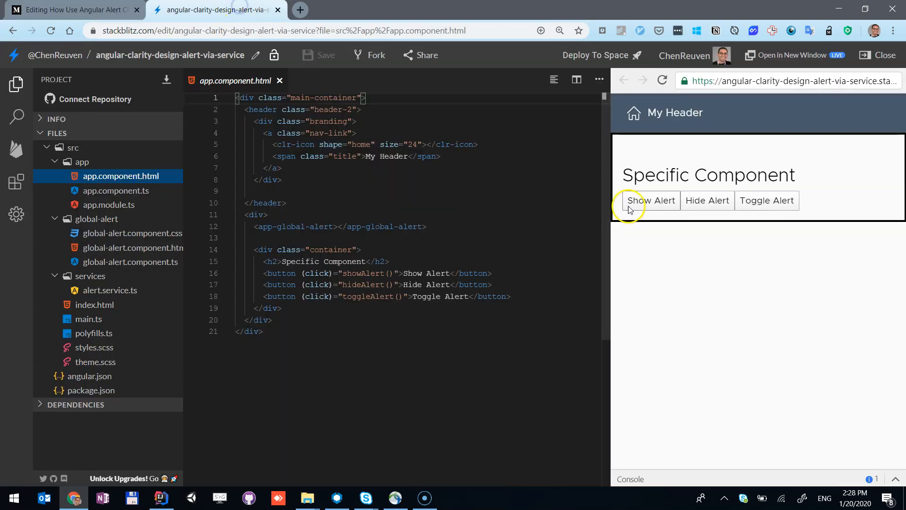
mouse_move(789, 190)
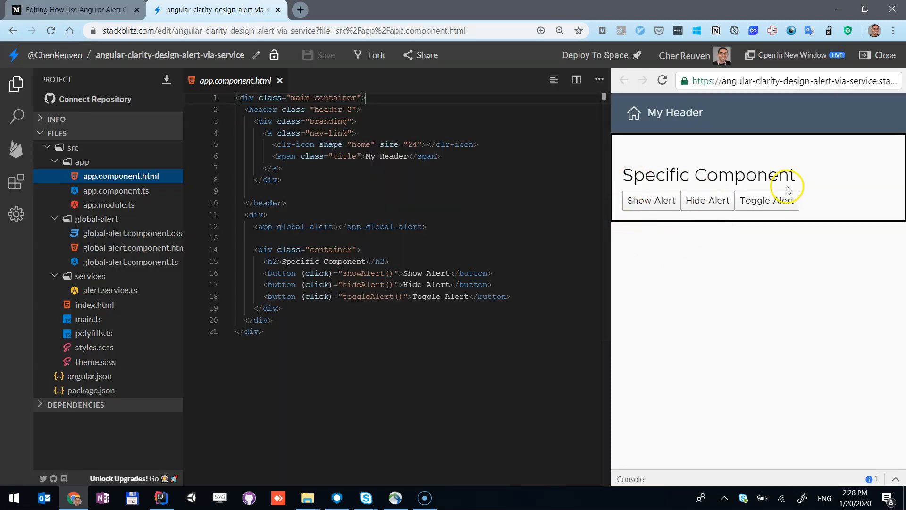
mouse_move(681, 265)
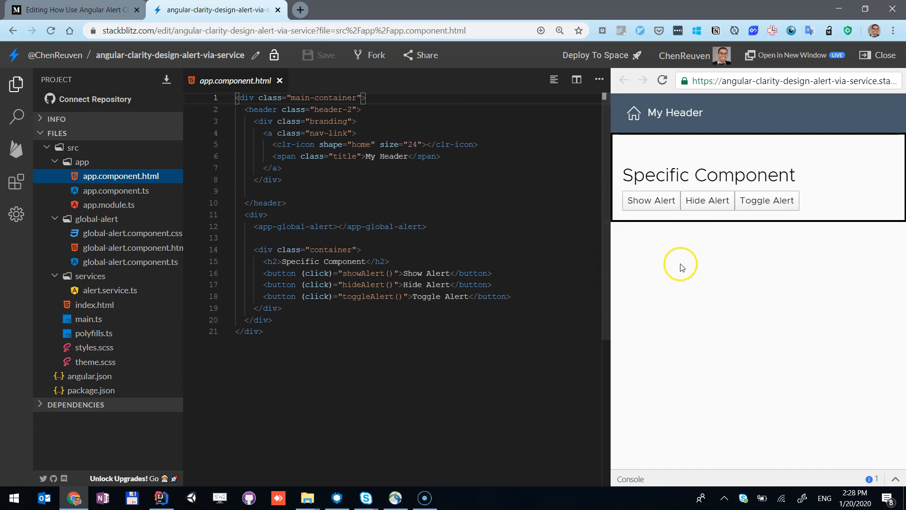
mouse_move(673, 190)
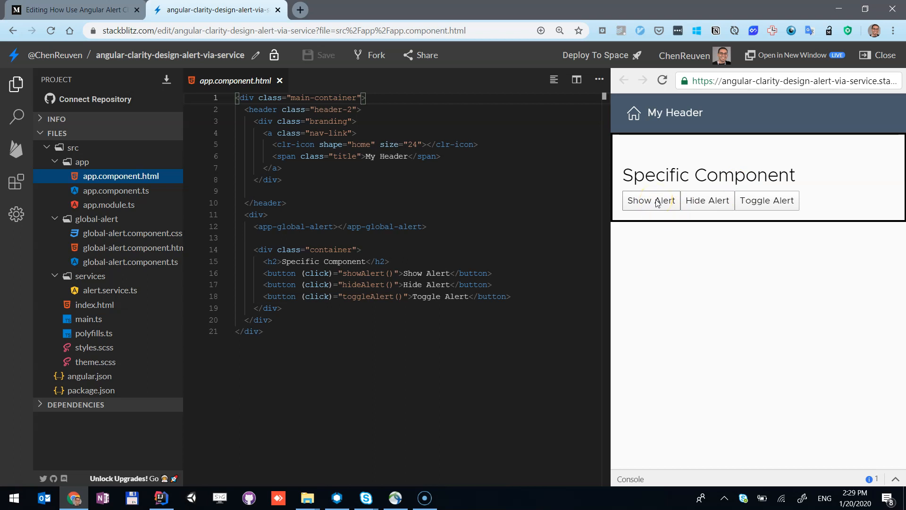
left_click(651, 200)
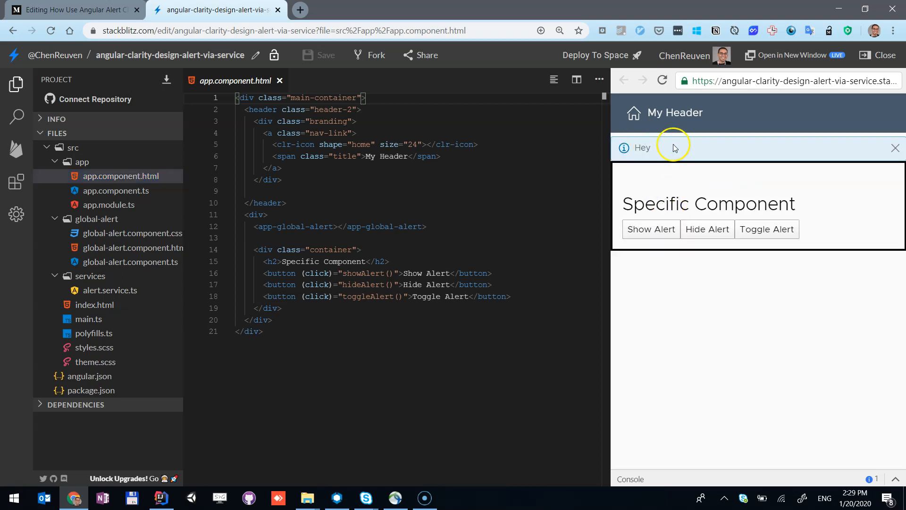
mouse_move(735, 190)
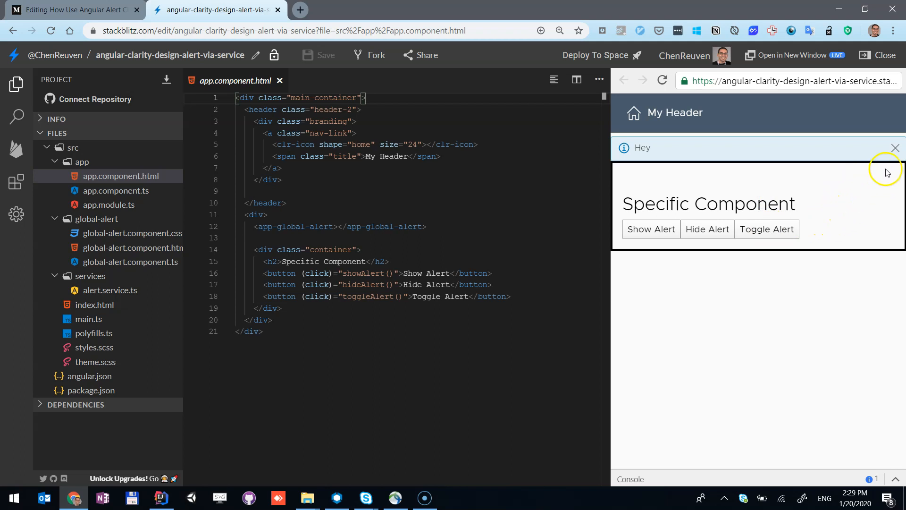
left_click(895, 148)
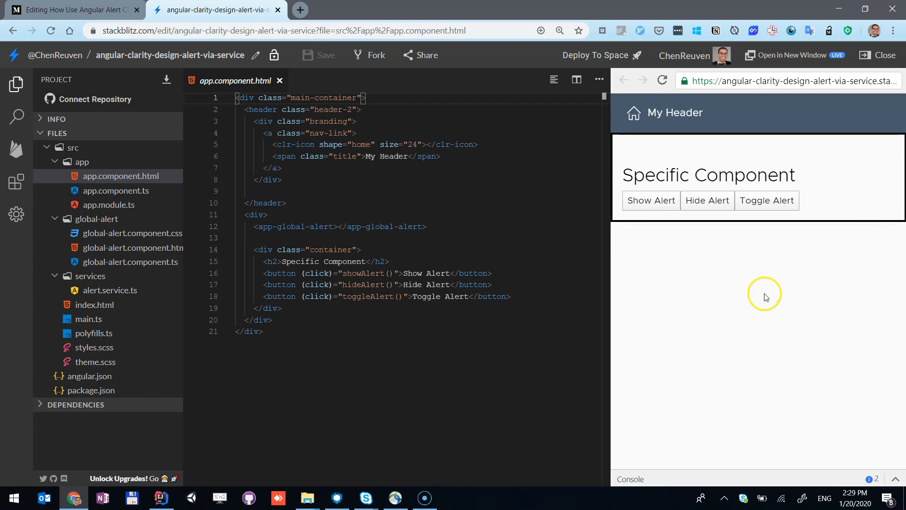
mouse_move(765, 297)
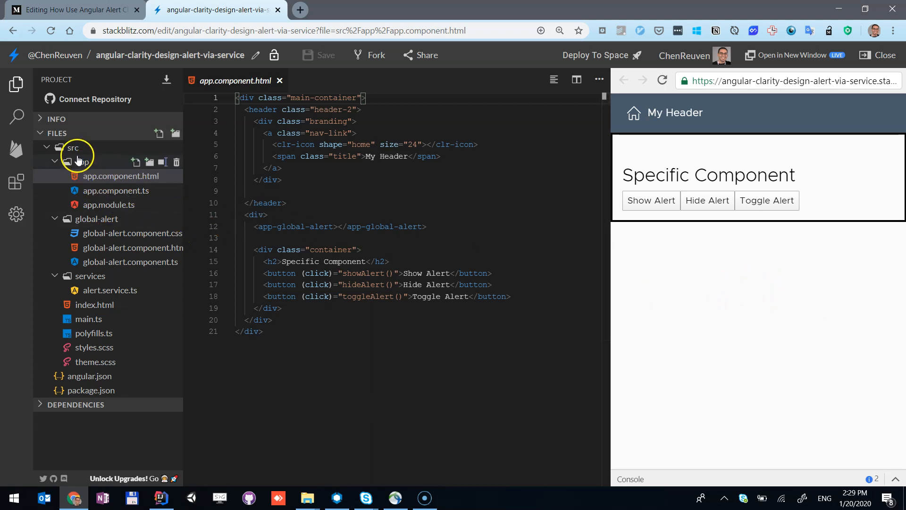
mouse_move(95, 219)
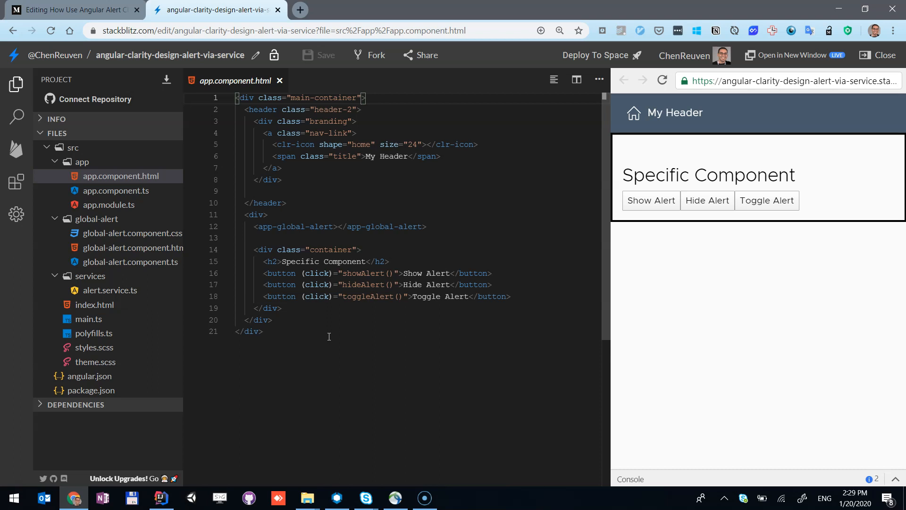
mouse_move(147, 208)
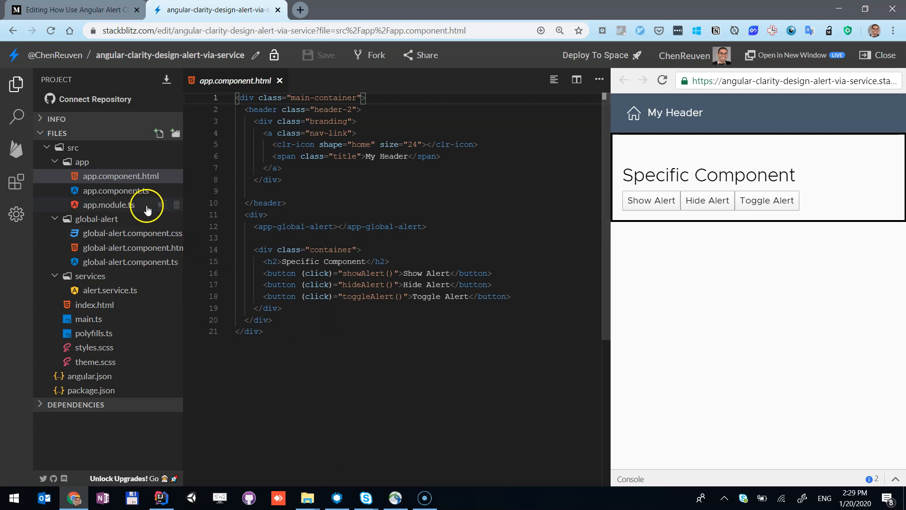
mouse_move(119, 185)
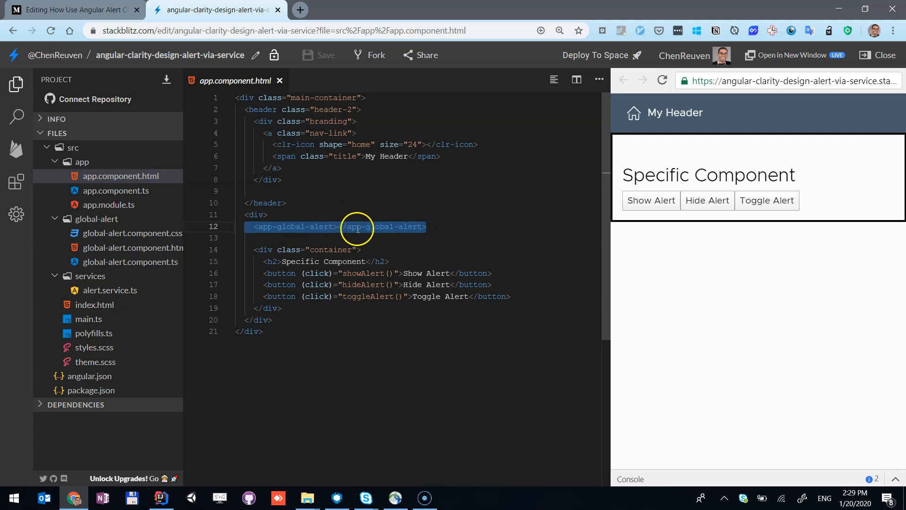
mouse_move(109, 195)
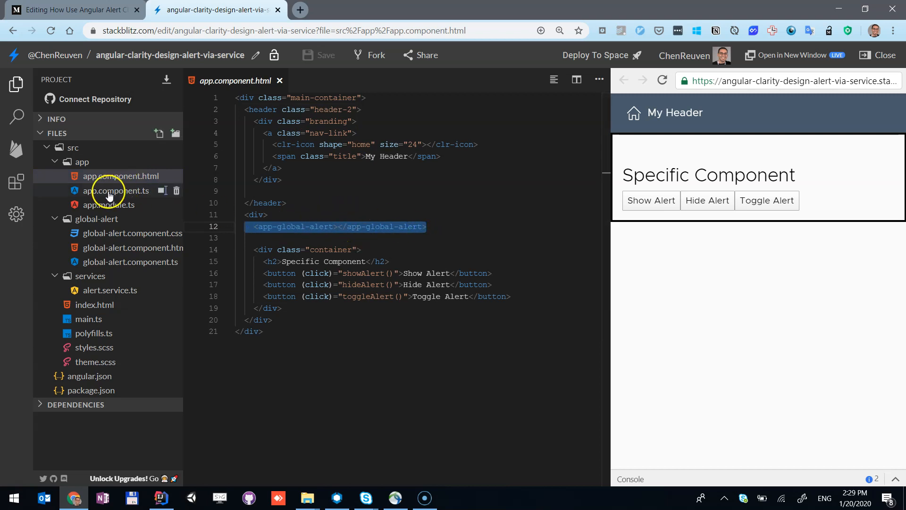
left_click(116, 191)
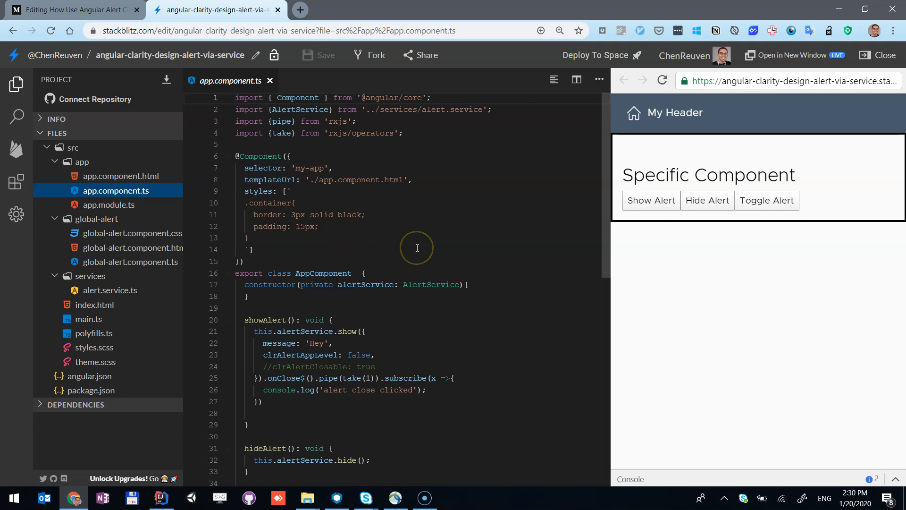
mouse_move(319, 214)
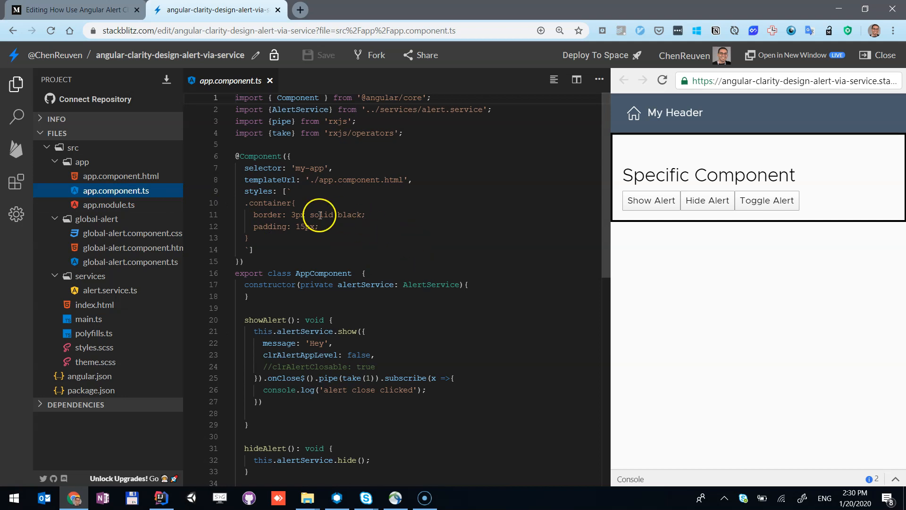
mouse_move(384, 303)
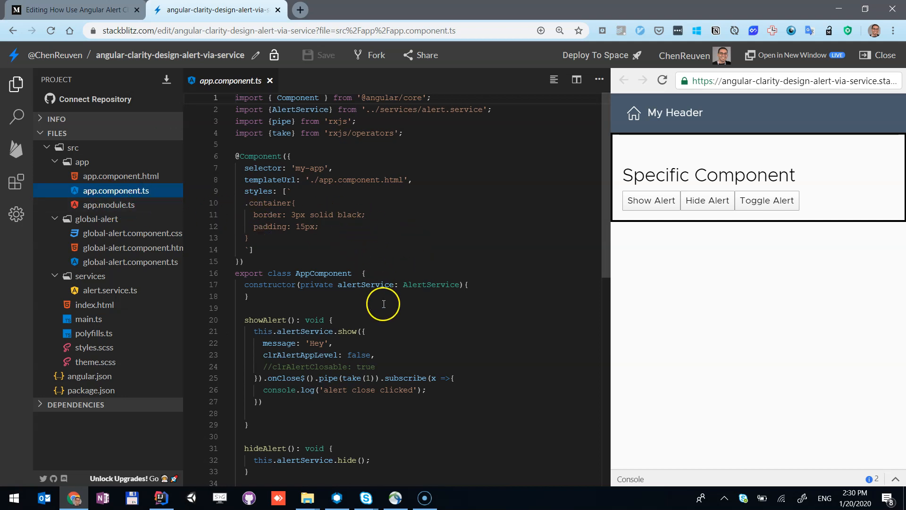
double_click(365, 284)
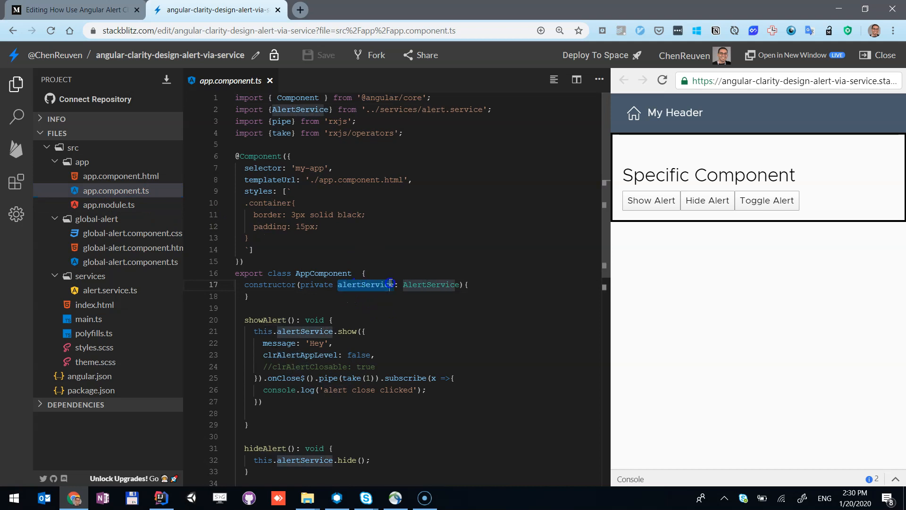
left_click(381, 293)
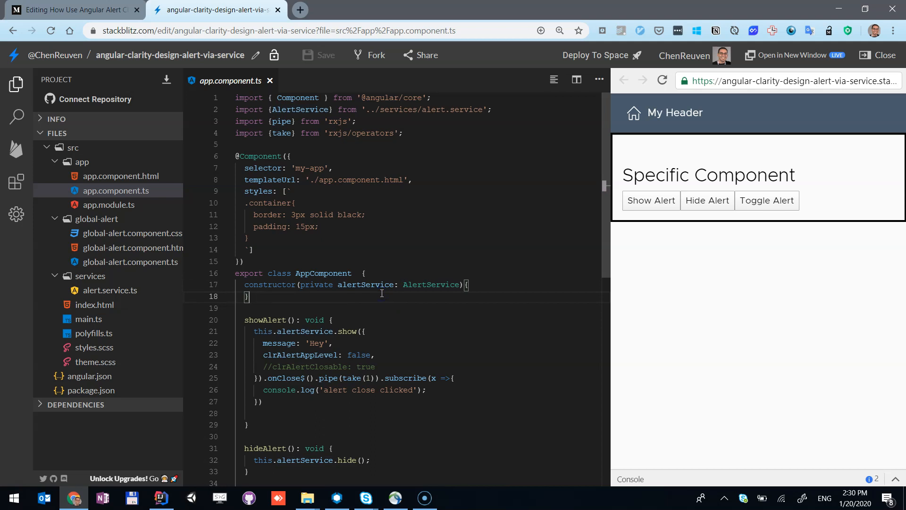
scroll("down", 3)
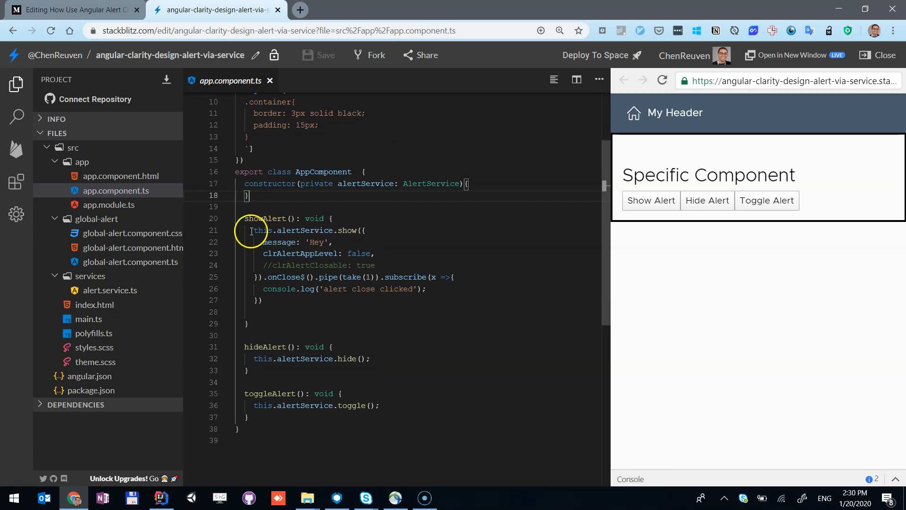
mouse_move(326, 234)
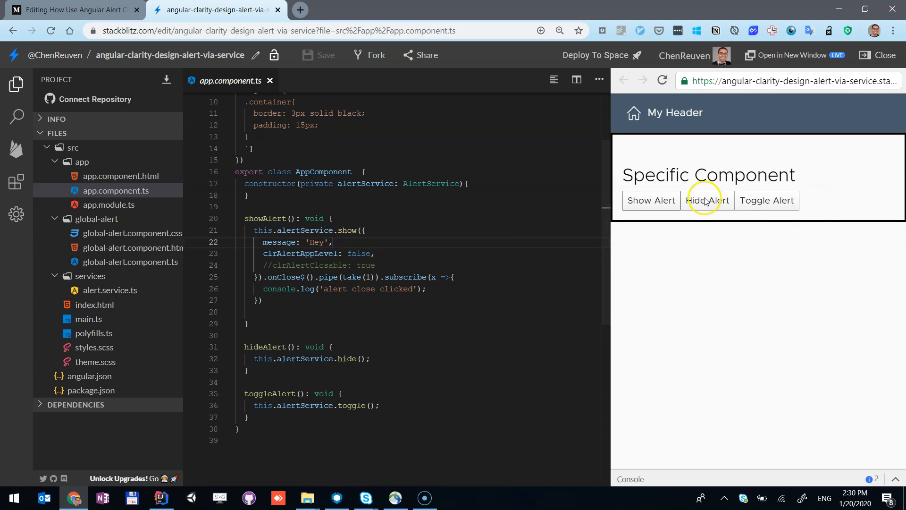
- Change clrAlertAppLevel to true in showAlert and dismiss the resulting app-level 'Hey' banner
left_click(651, 200)
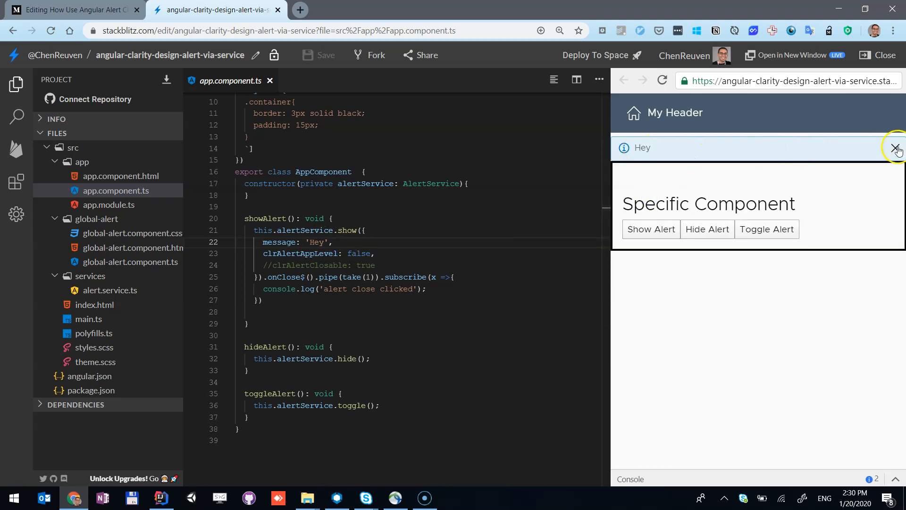
left_click(895, 147)
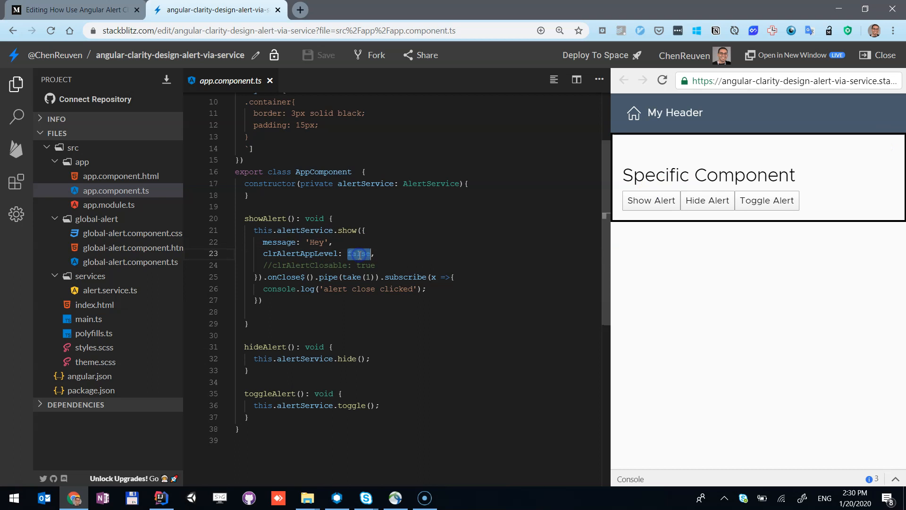
type("true")
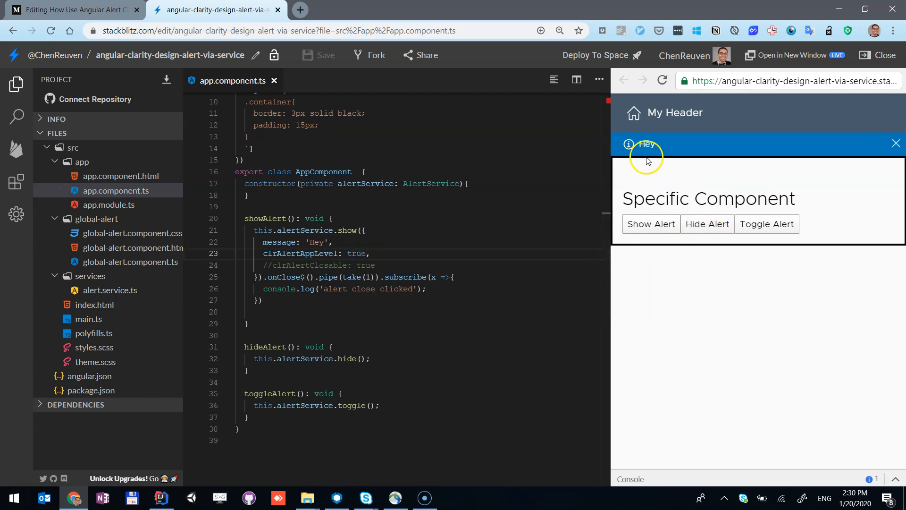
left_click(895, 143)
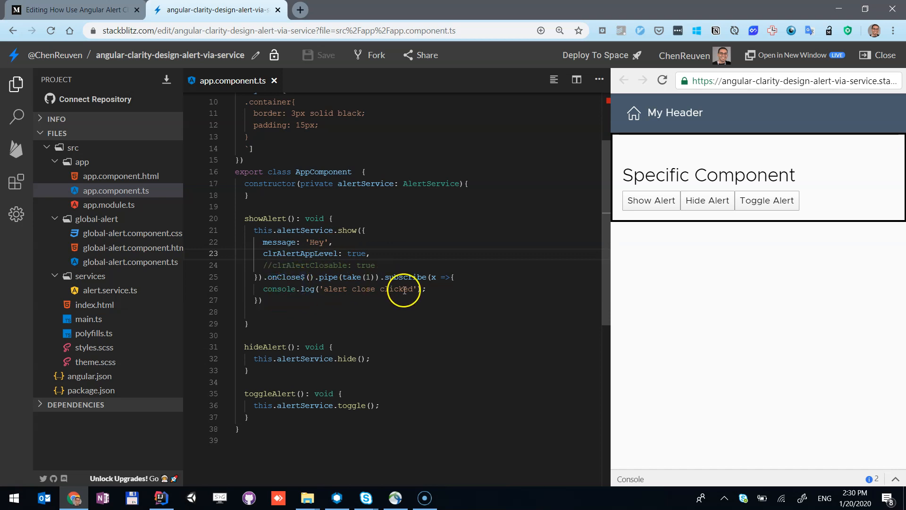
mouse_move(150, 190)
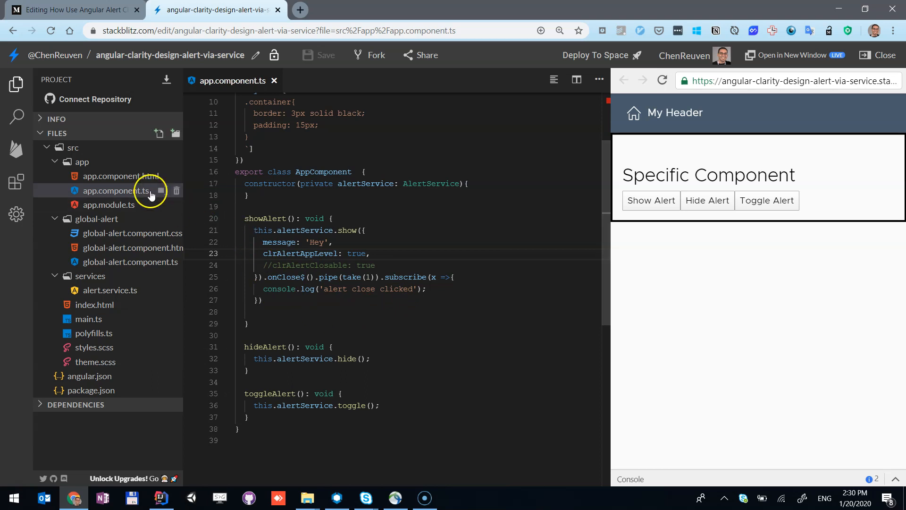
mouse_move(96, 224)
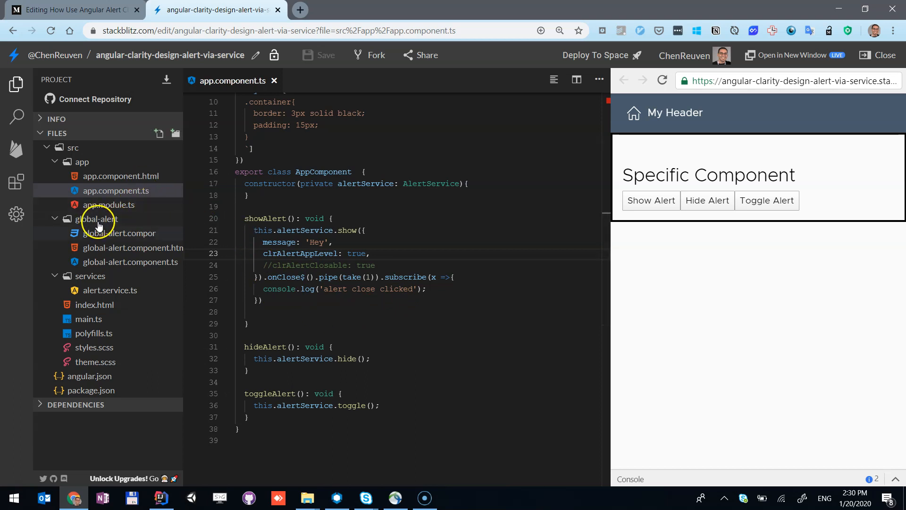
mouse_move(113, 237)
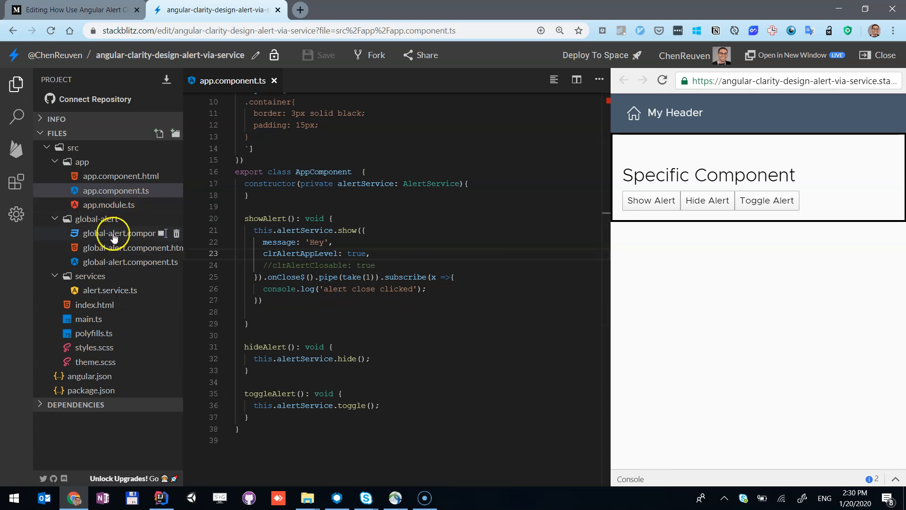
- Open global-alert.component.html to view clr-alert bound to the alert service's config
left_click(121, 248)
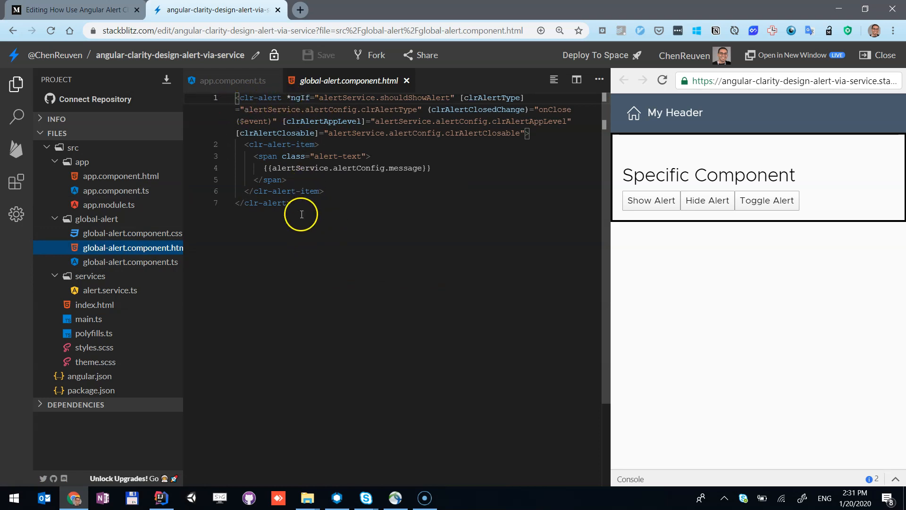
mouse_move(339, 101)
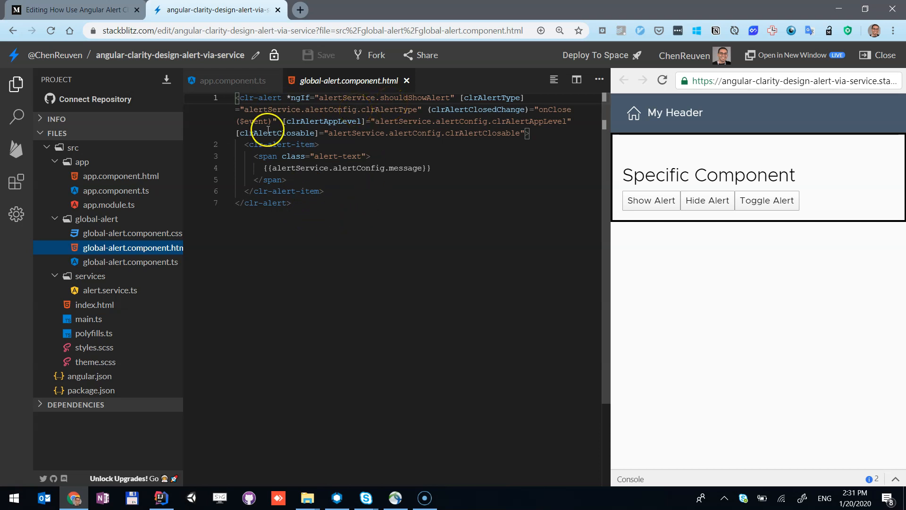
mouse_move(333, 113)
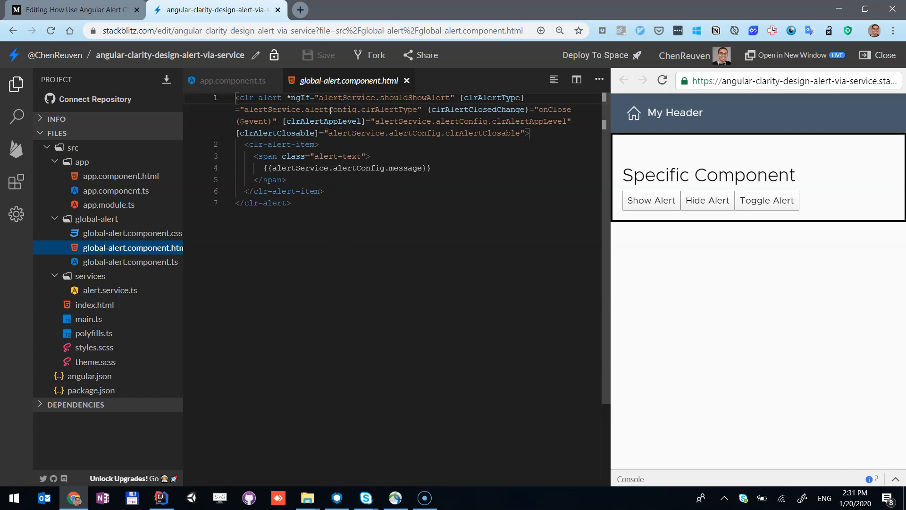
mouse_move(363, 200)
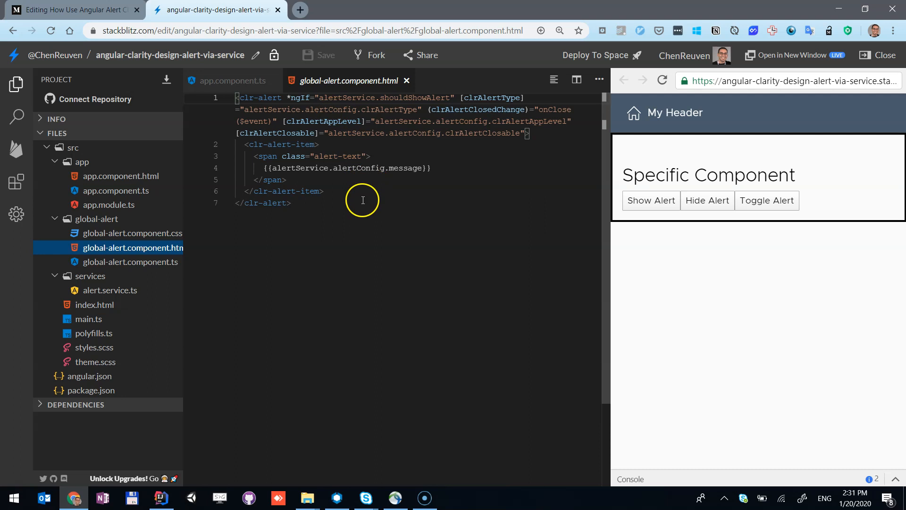
mouse_move(382, 175)
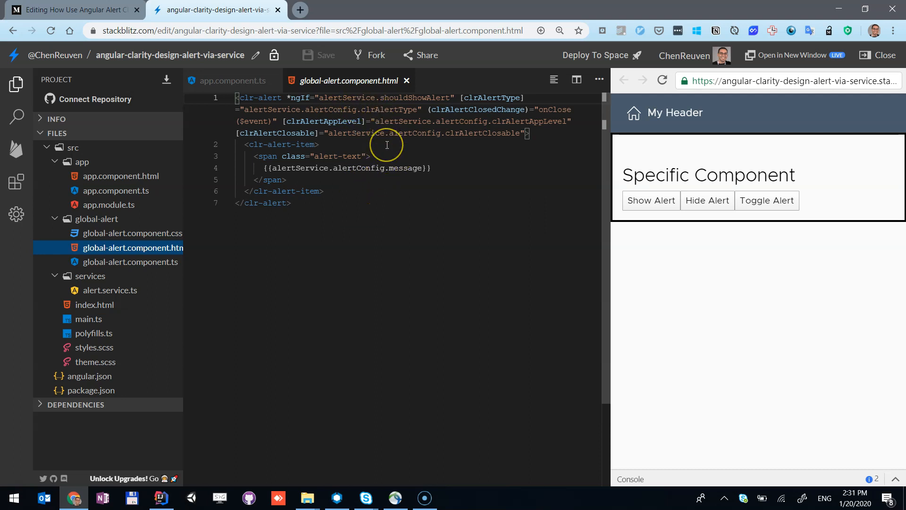
- Open global-alert.component.ts to view GlobalAlertComponent forwarding onClose to the service
left_click(129, 262)
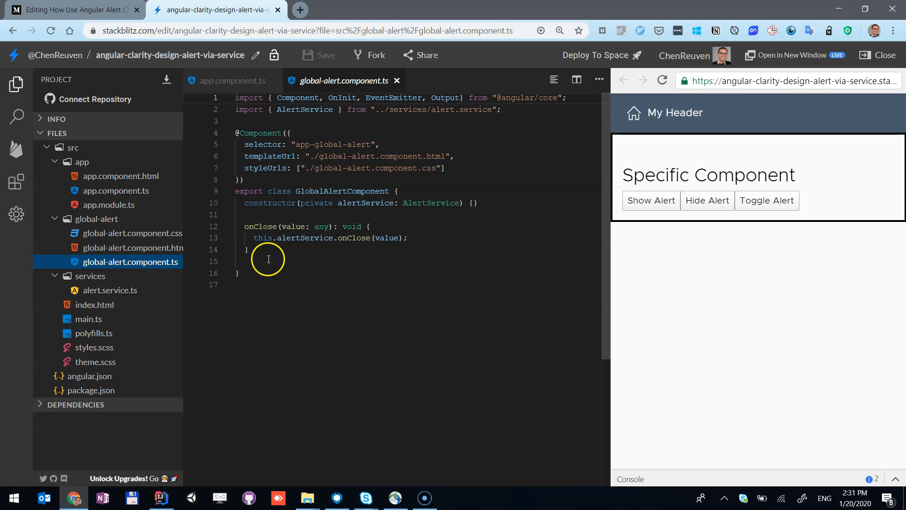
mouse_move(350, 253)
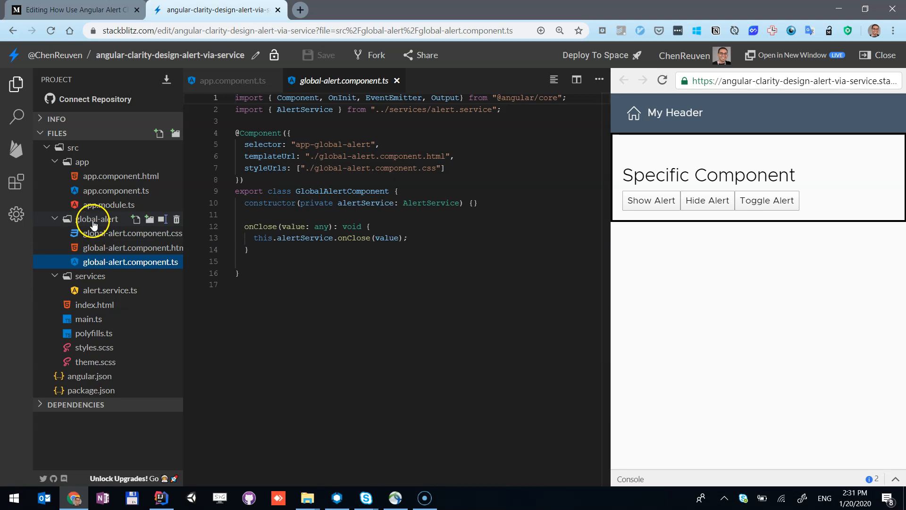
mouse_move(95, 224)
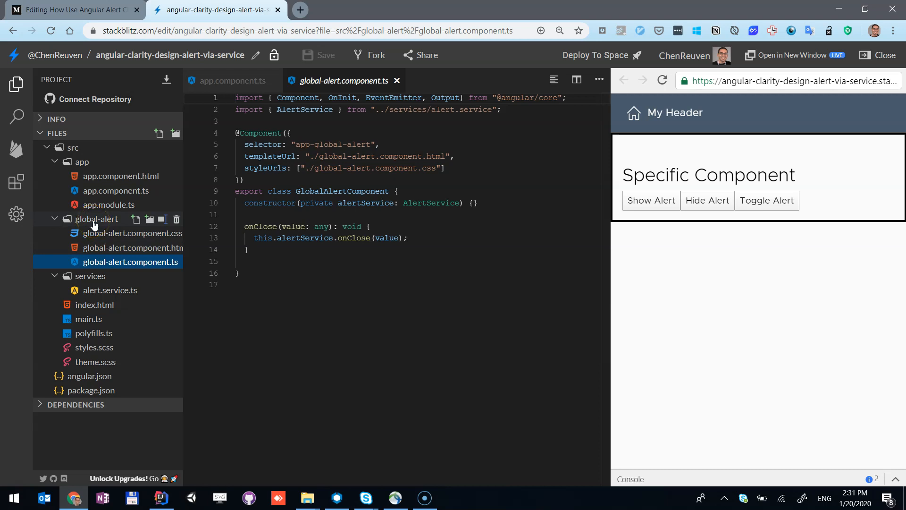
left_click(110, 290)
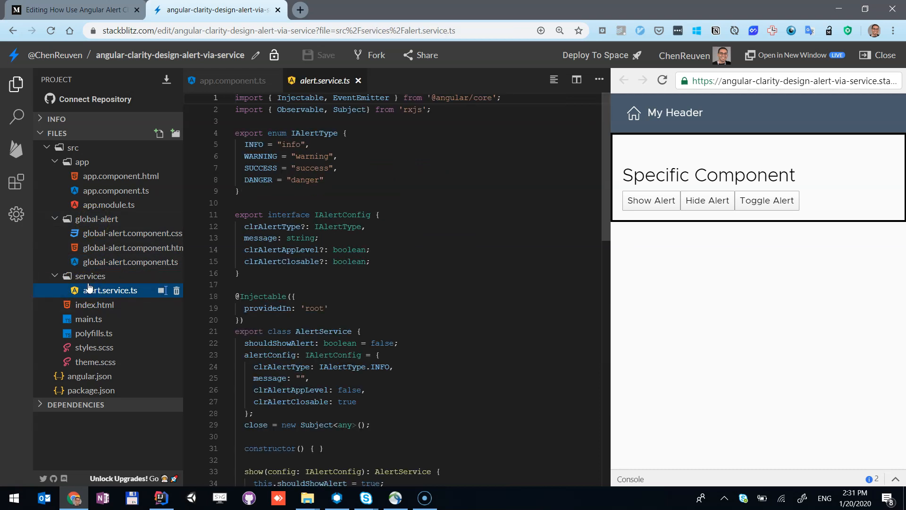
scroll("down", 3)
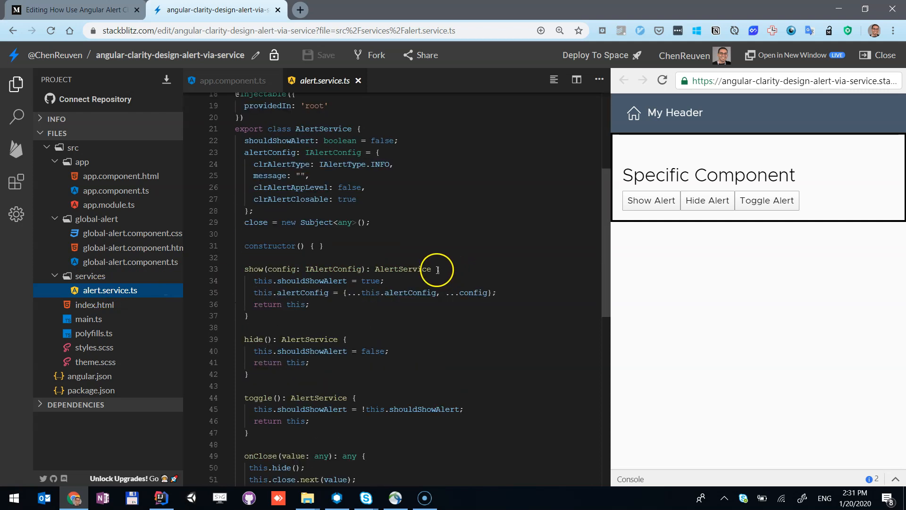
mouse_move(299, 132)
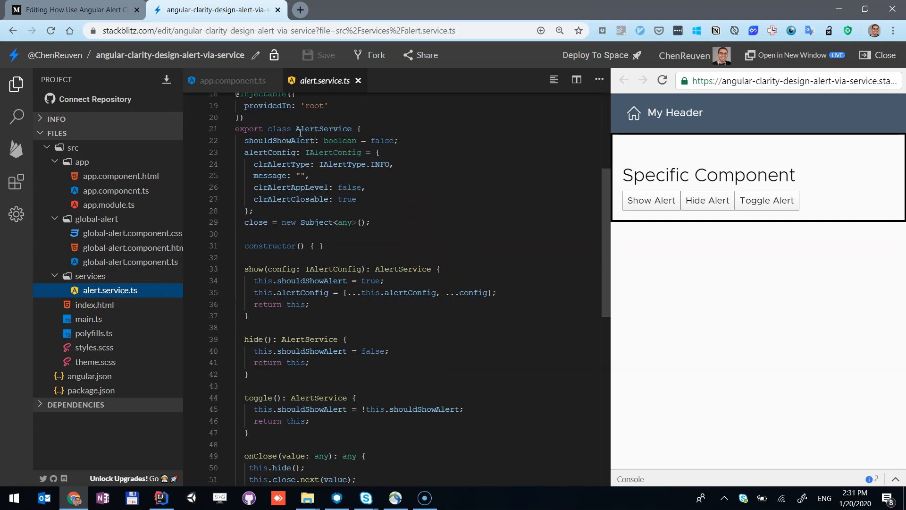
mouse_move(423, 213)
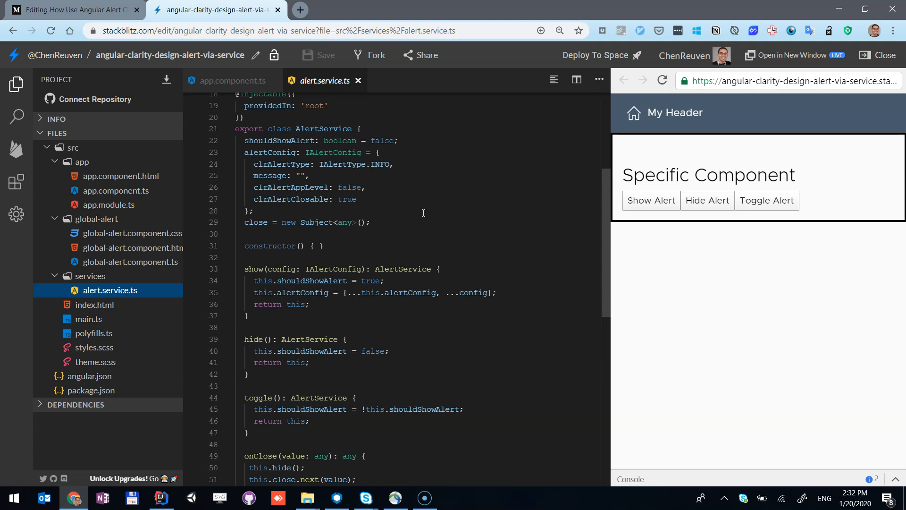
mouse_move(365, 197)
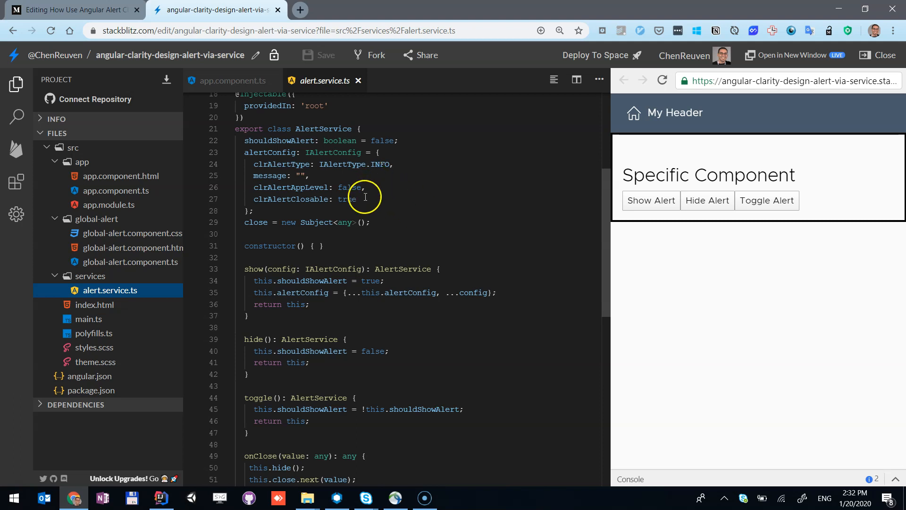
scroll("up", 3)
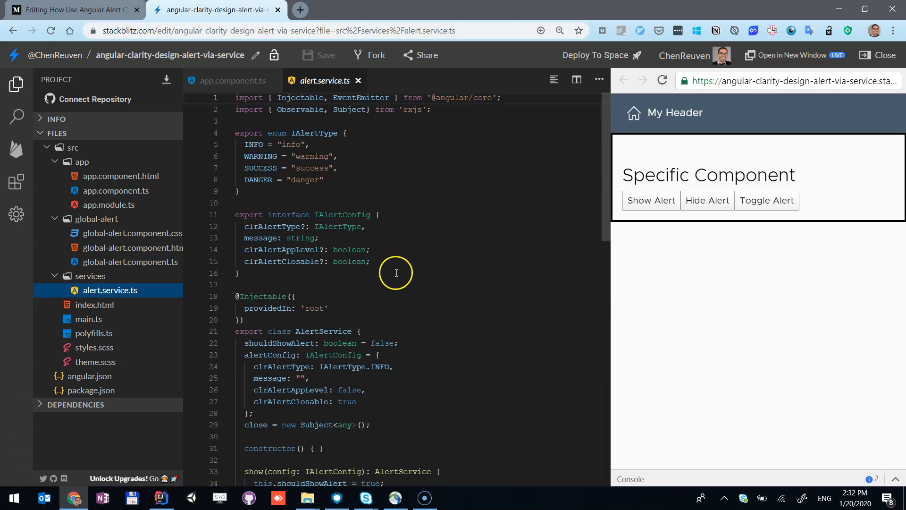
mouse_move(358, 368)
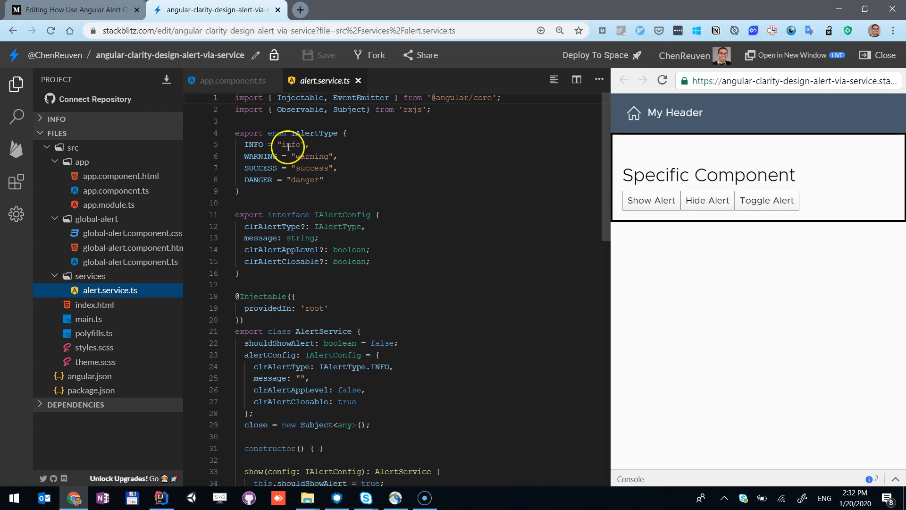
mouse_move(407, 199)
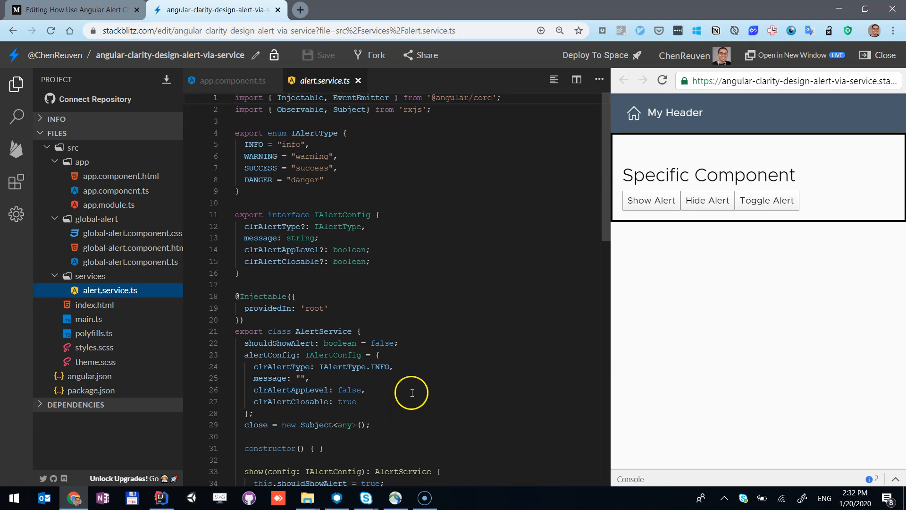
mouse_move(265, 394)
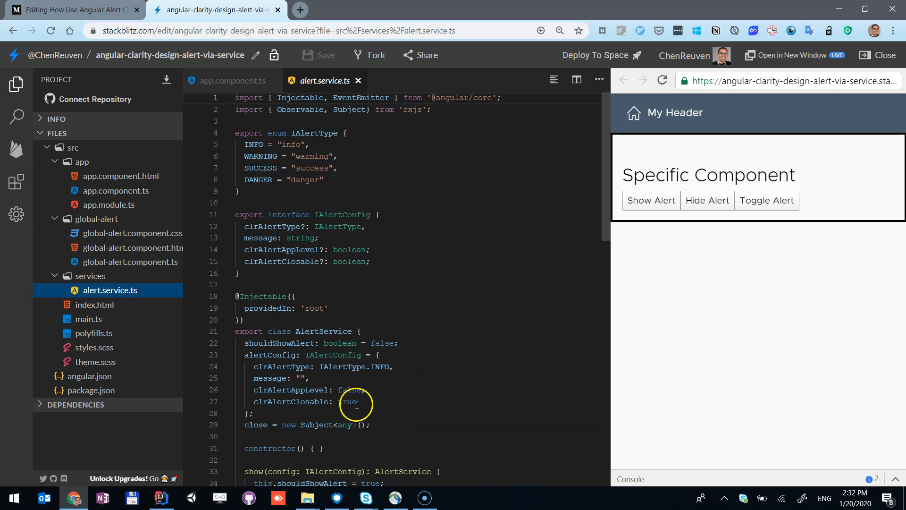
scroll("down", 3)
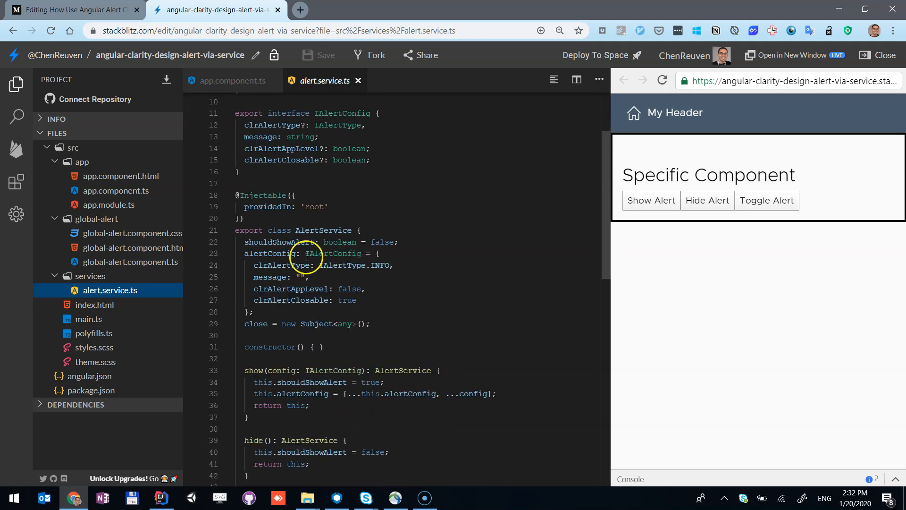
scroll("down", 3)
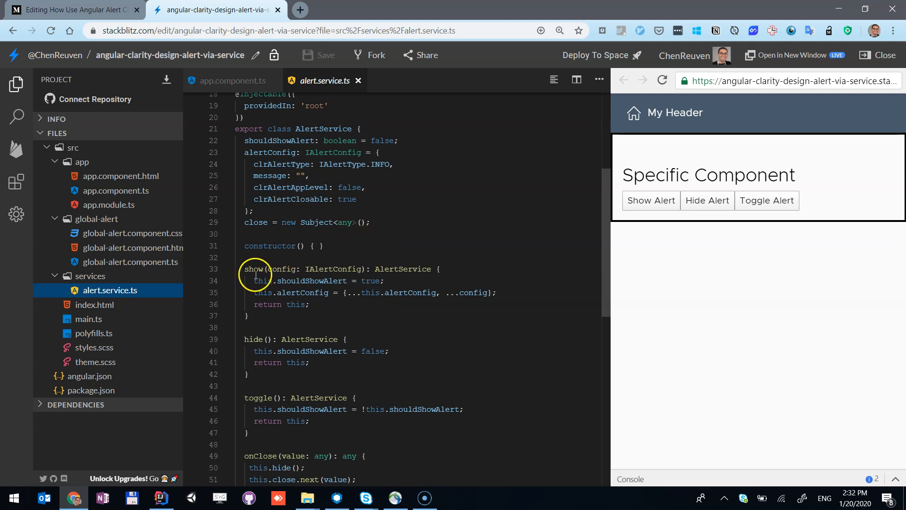
scroll("down", 3)
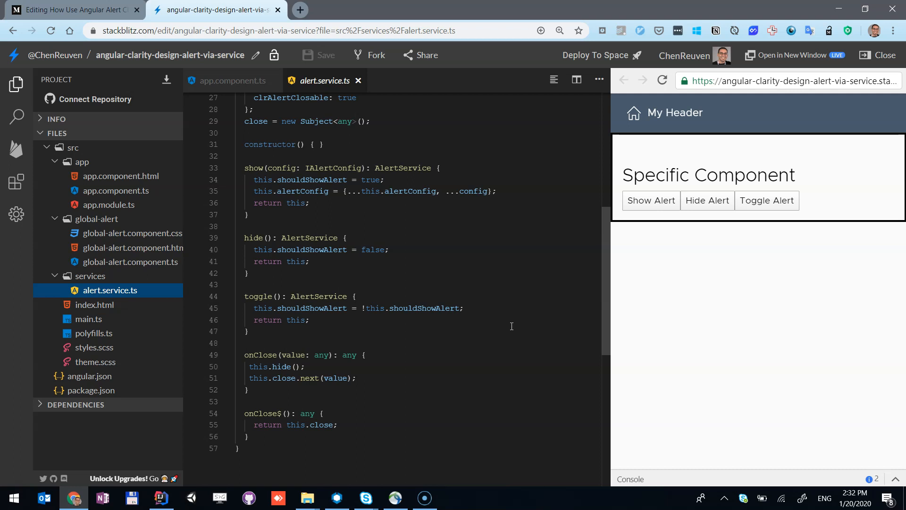
mouse_move(438, 257)
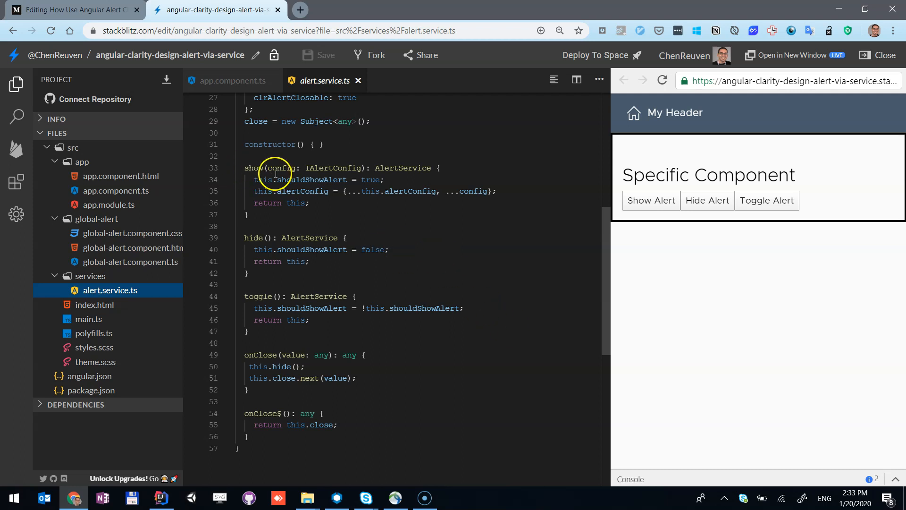
mouse_move(373, 215)
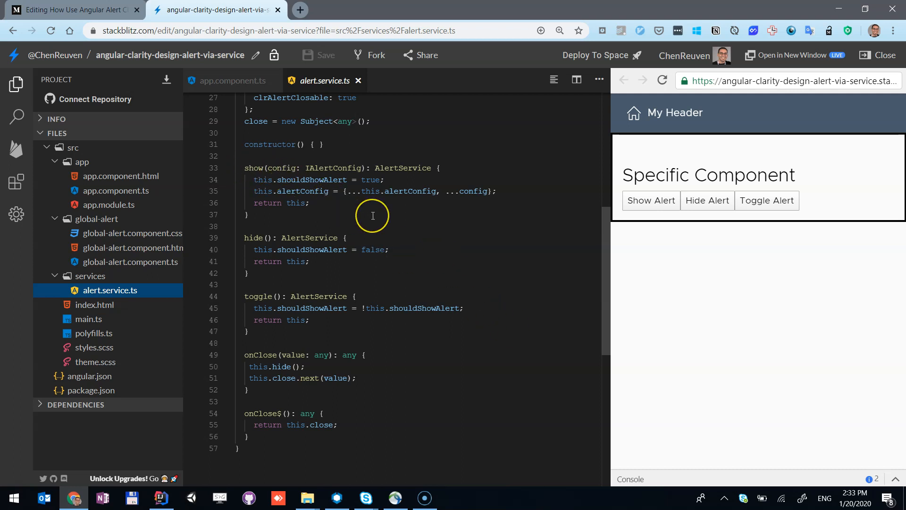
mouse_move(366, 211)
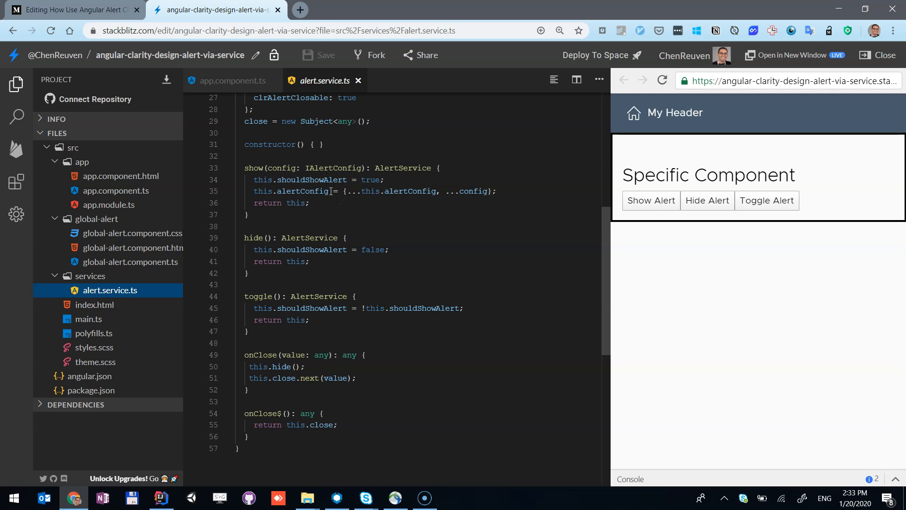
mouse_move(121, 252)
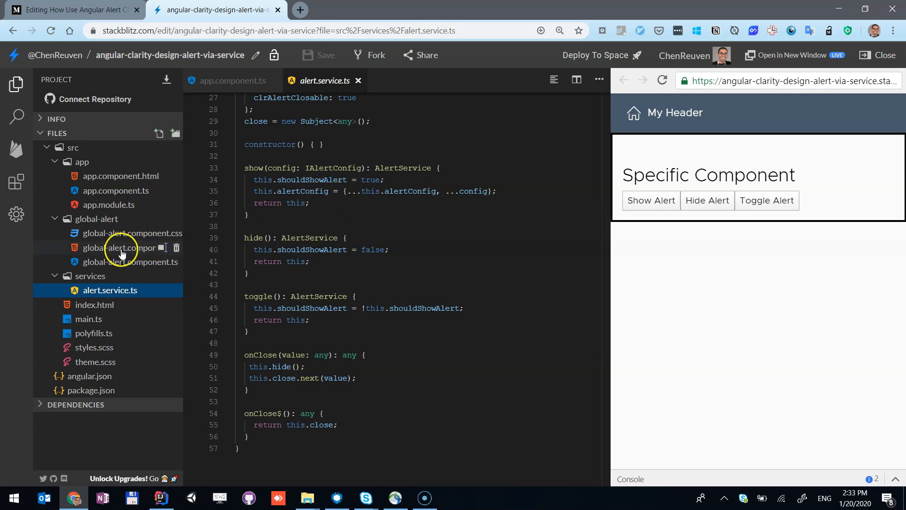
mouse_move(421, 222)
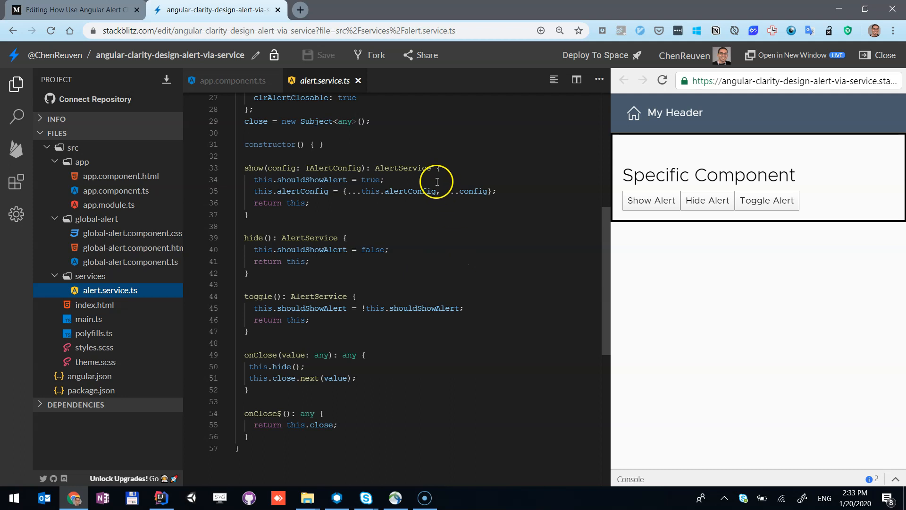
mouse_move(382, 209)
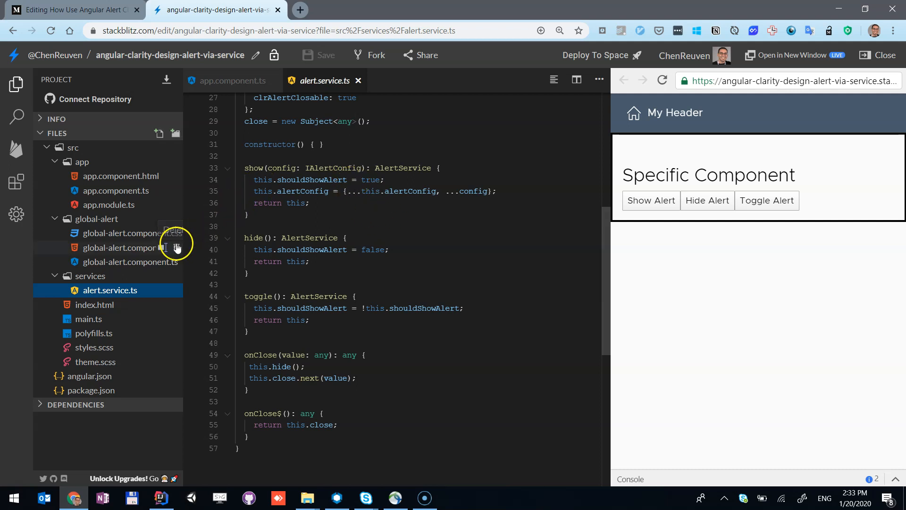
- Reopen global-alert.component.html showing clr-alert bound to the service's settings and message
left_click(131, 247)
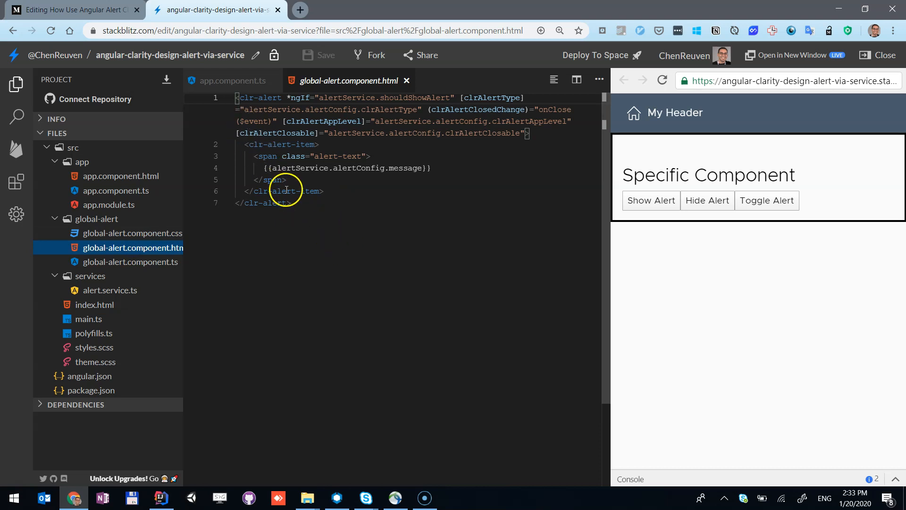
mouse_move(301, 235)
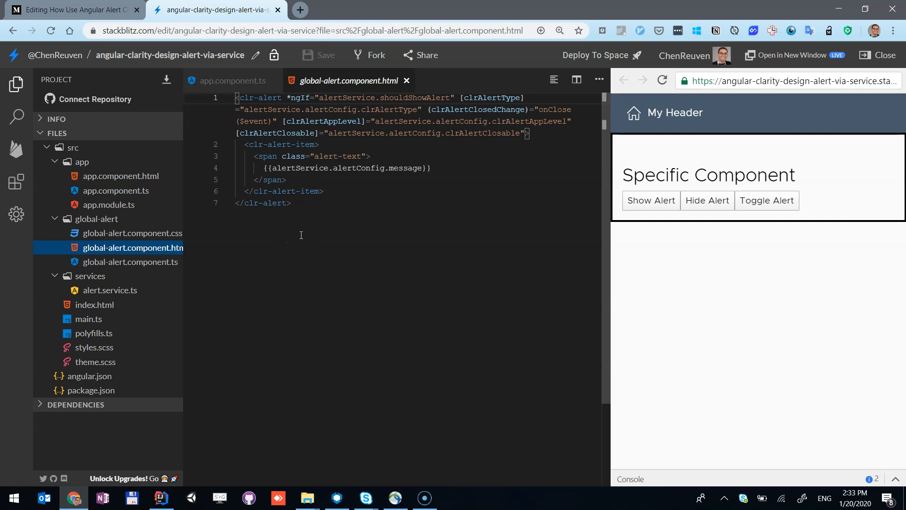
mouse_move(301, 204)
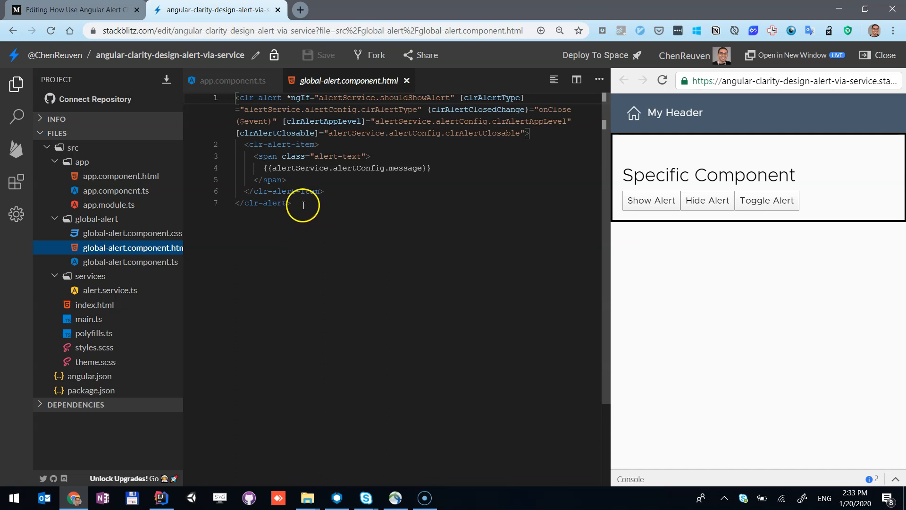
mouse_move(351, 203)
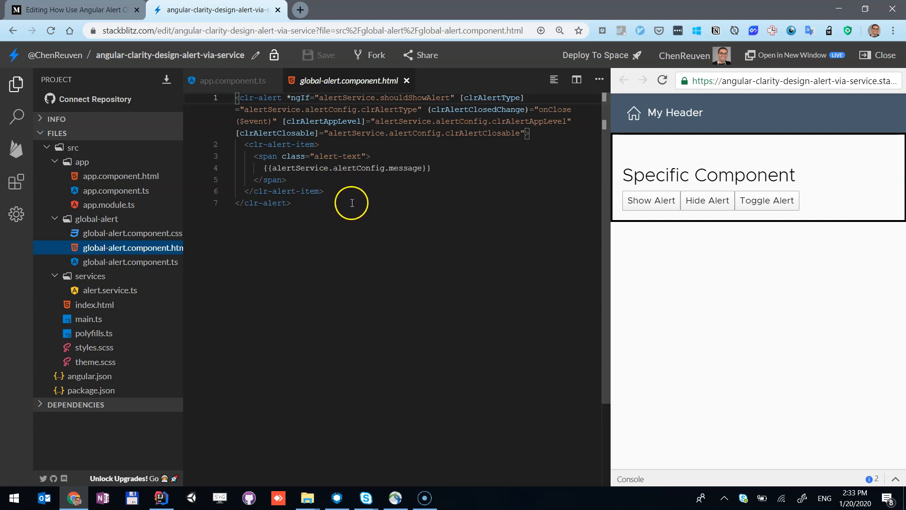
mouse_move(331, 208)
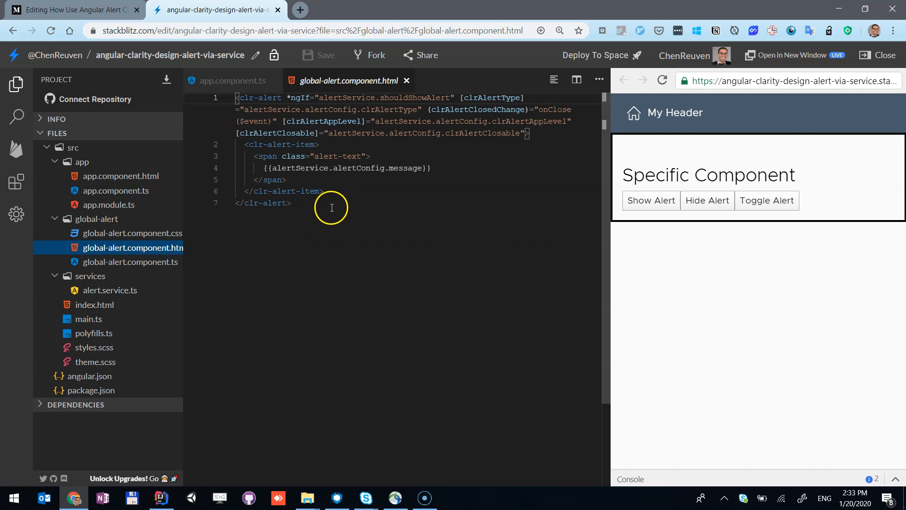
mouse_move(401, 215)
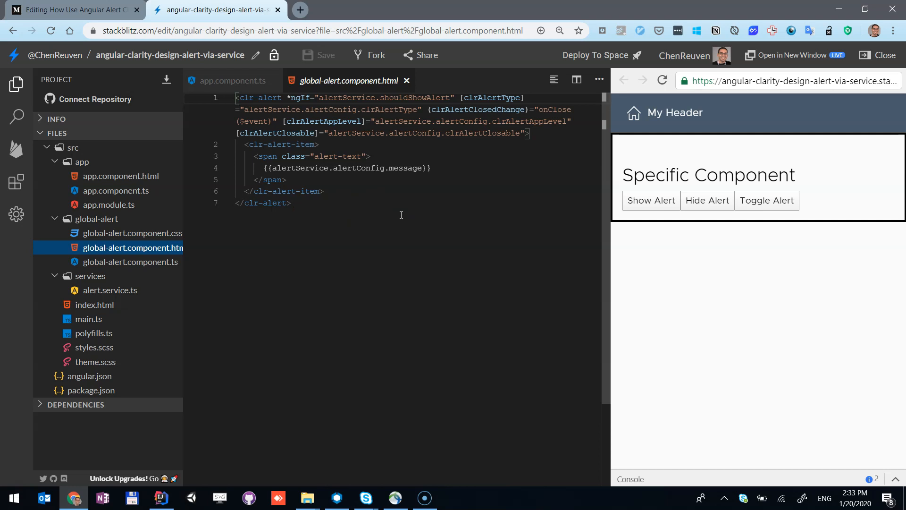
mouse_move(424, 413)
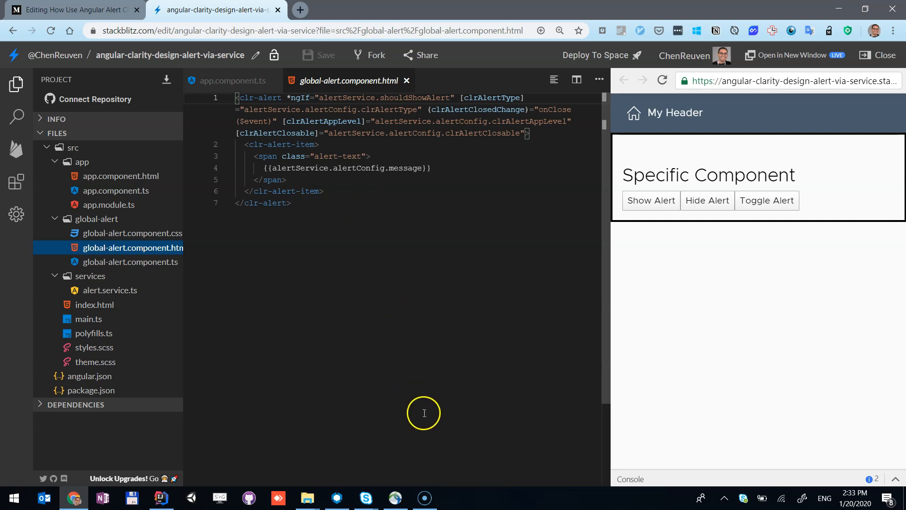